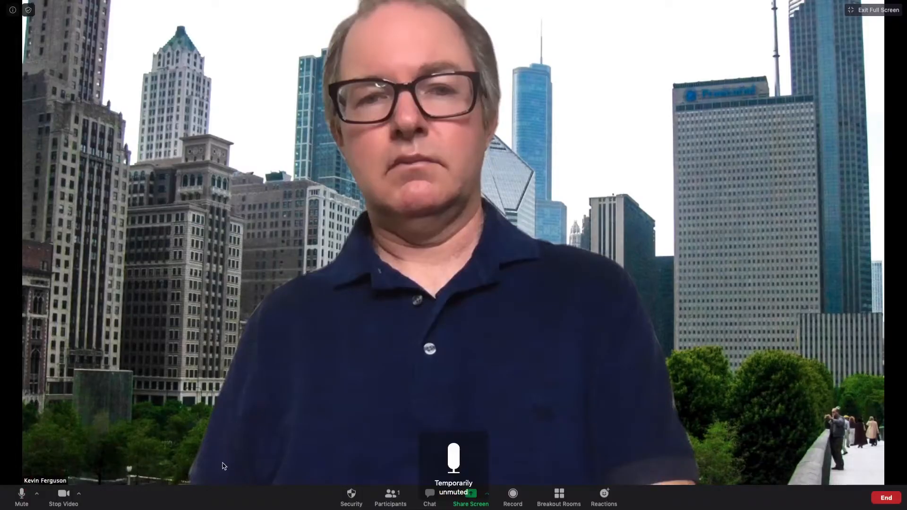
# Hold the spacebar to temporarily unmute the muted microphone and speak briefly
pyautogui.click(470, 493)
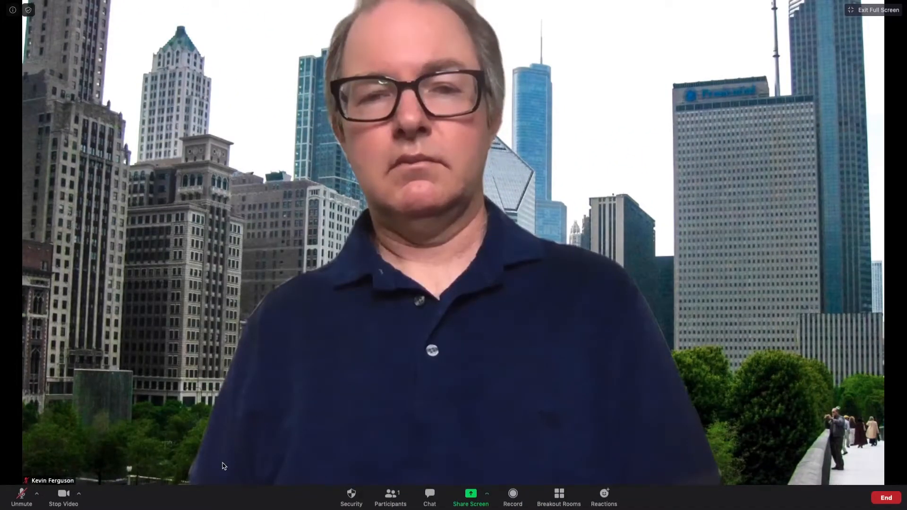
pyautogui.moveTo(721, 397)
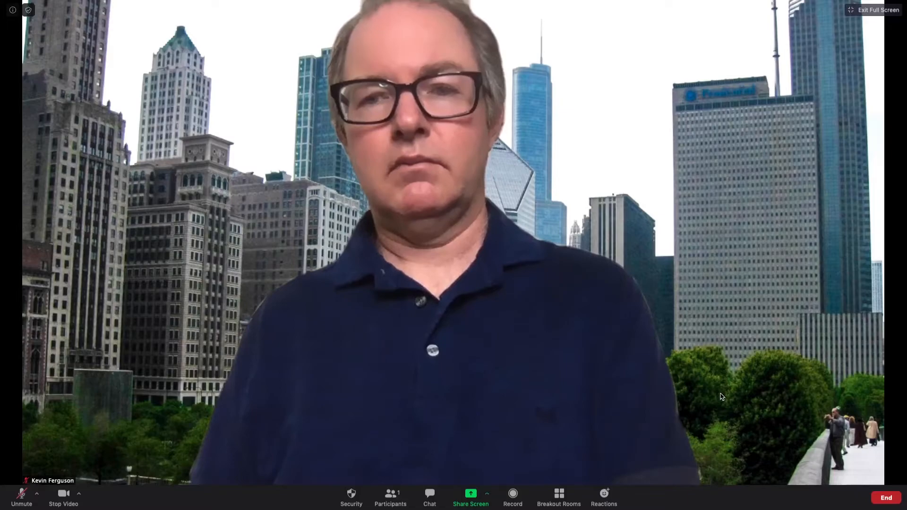
pyautogui.press('space')
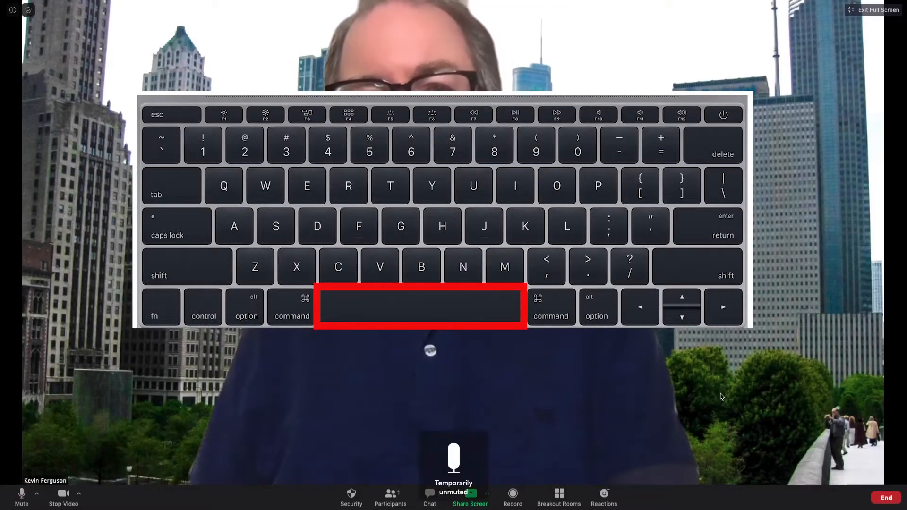